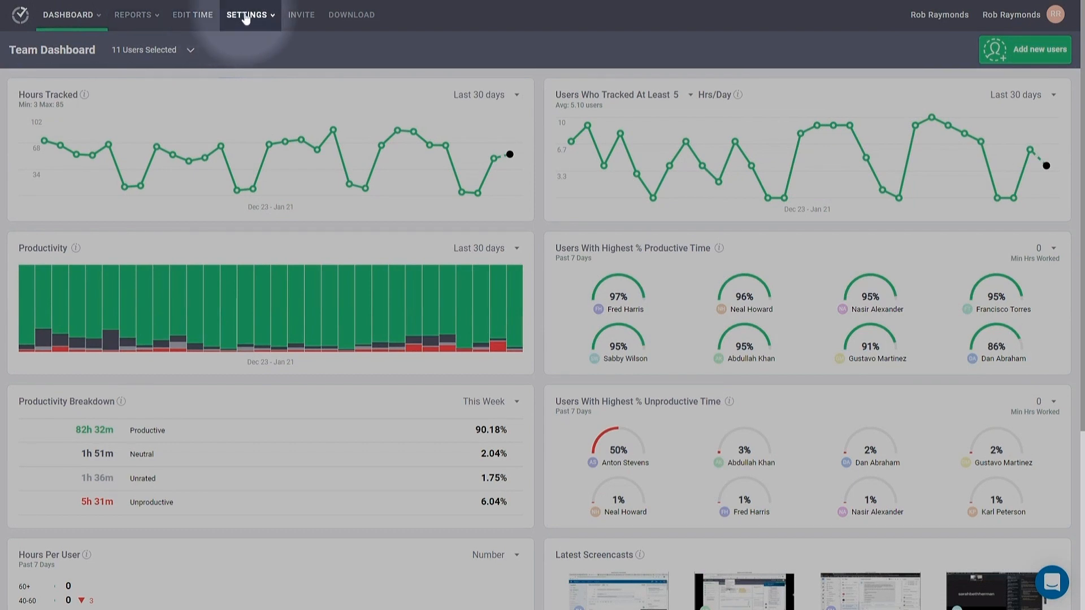
Show the Settings options list over the Team Dashboard.
click(246, 15)
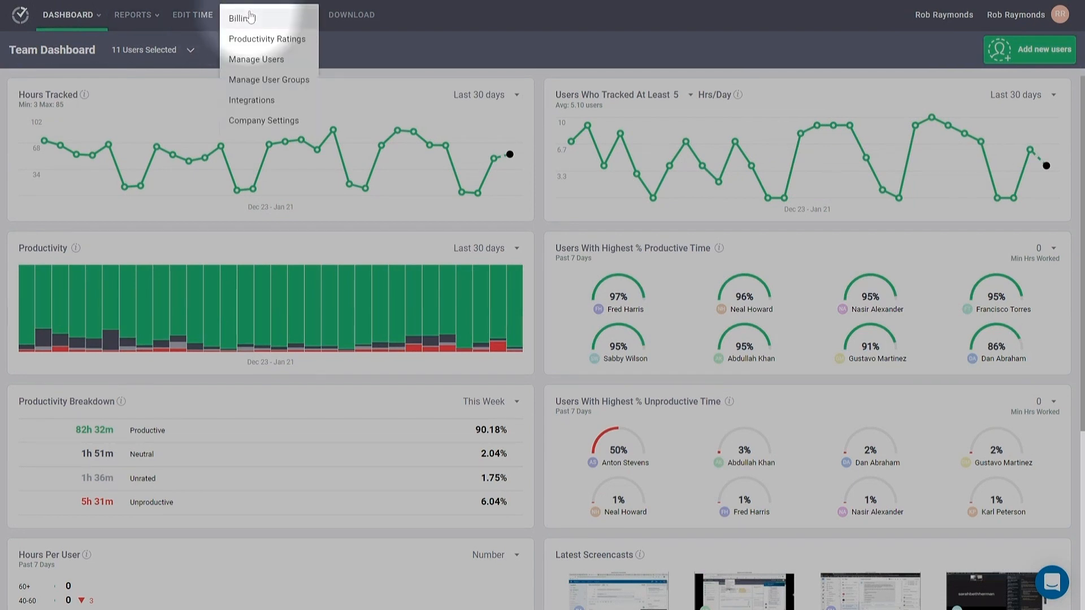
mouse_move(269, 80)
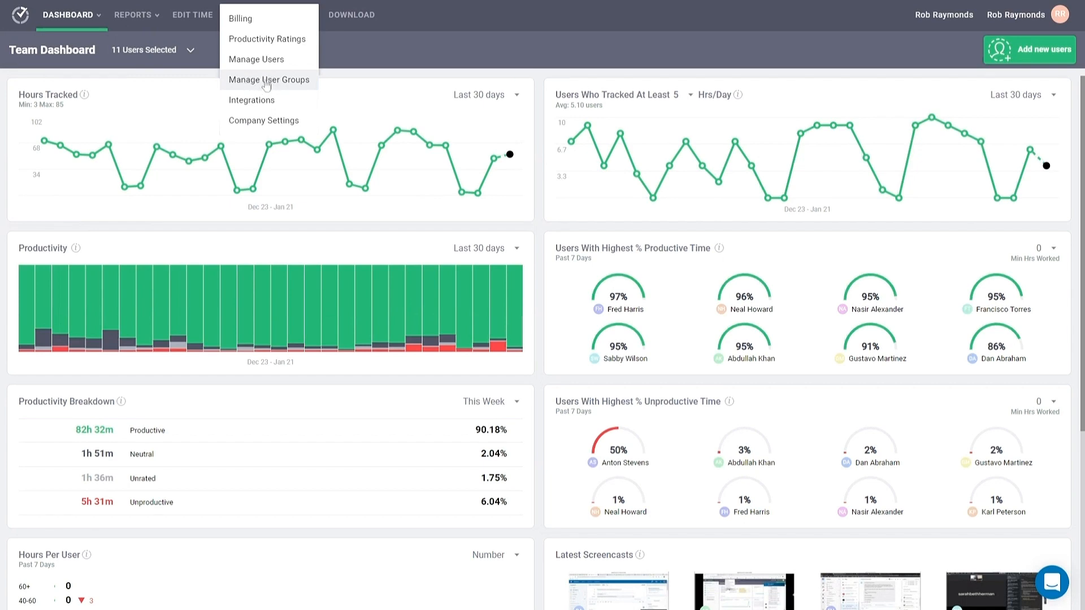
Go to Manage User Groups and view the All Regular Users group's ten members.
click(269, 80)
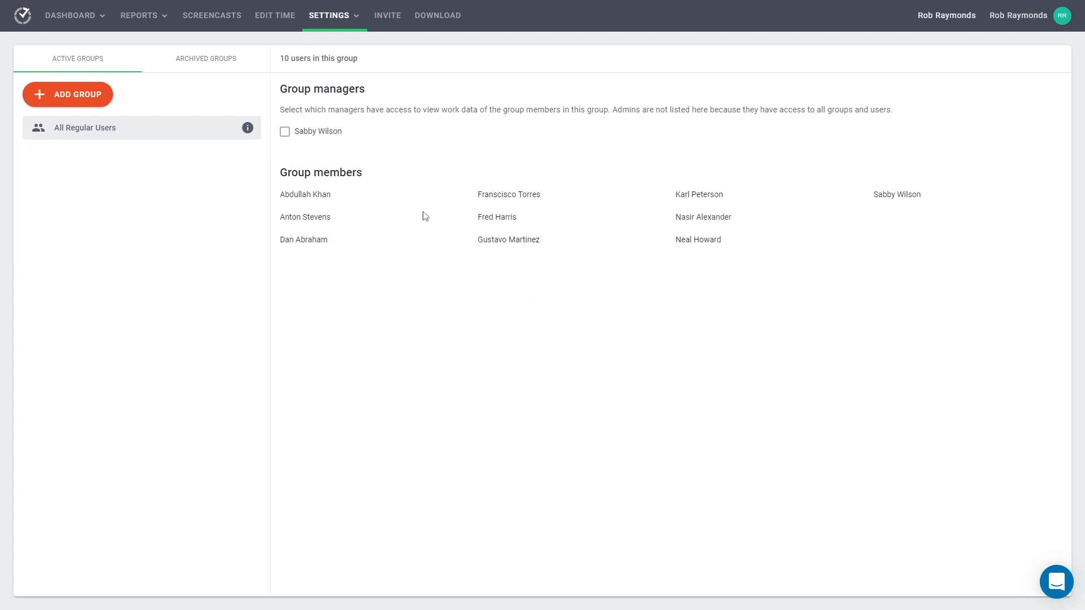
mouse_move(299, 132)
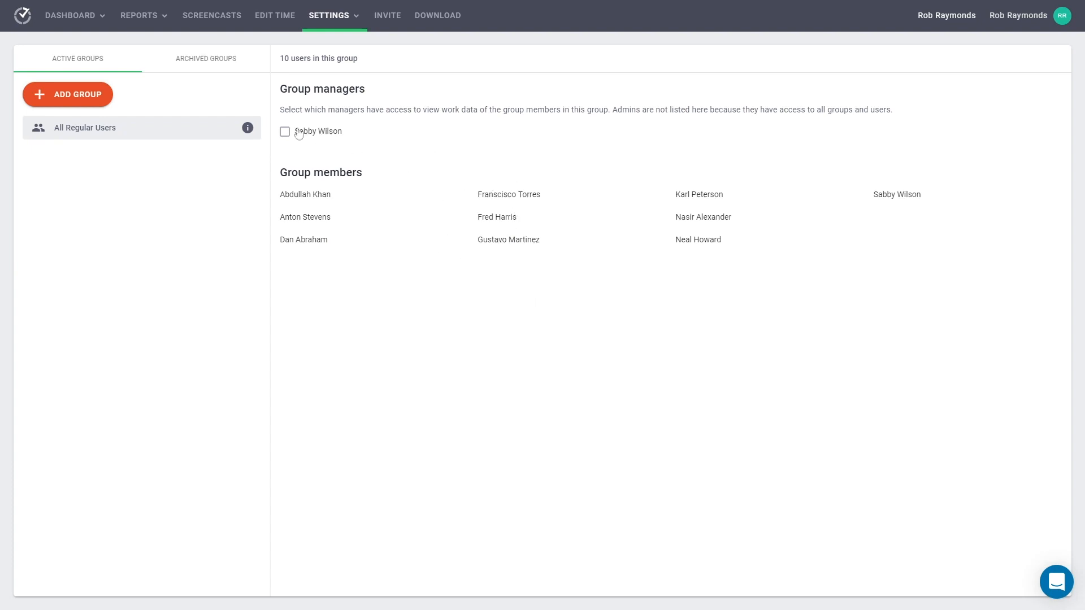
mouse_move(105, 117)
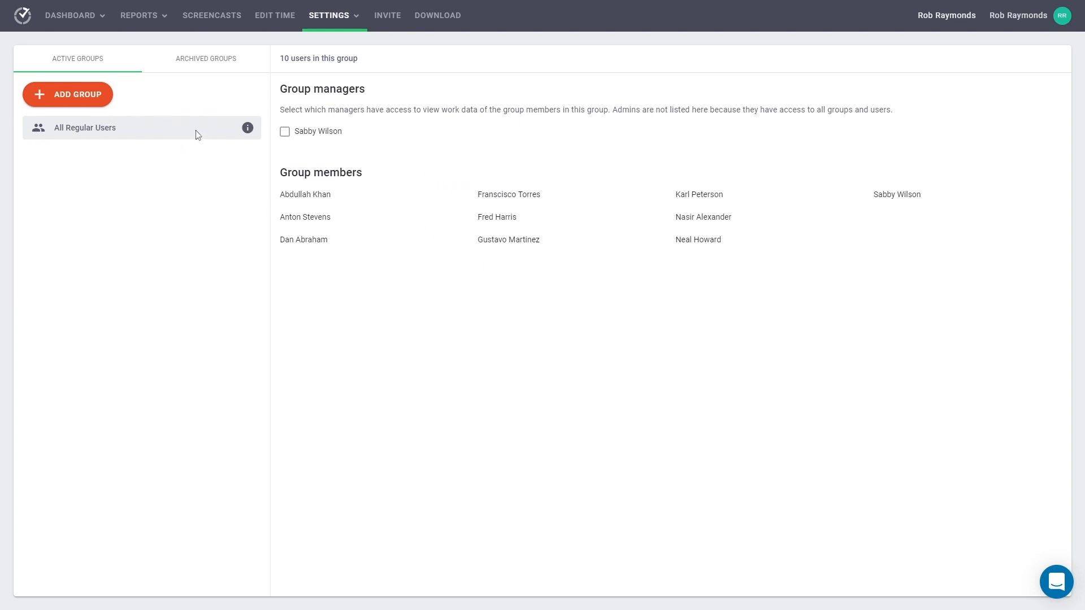
click(67, 95)
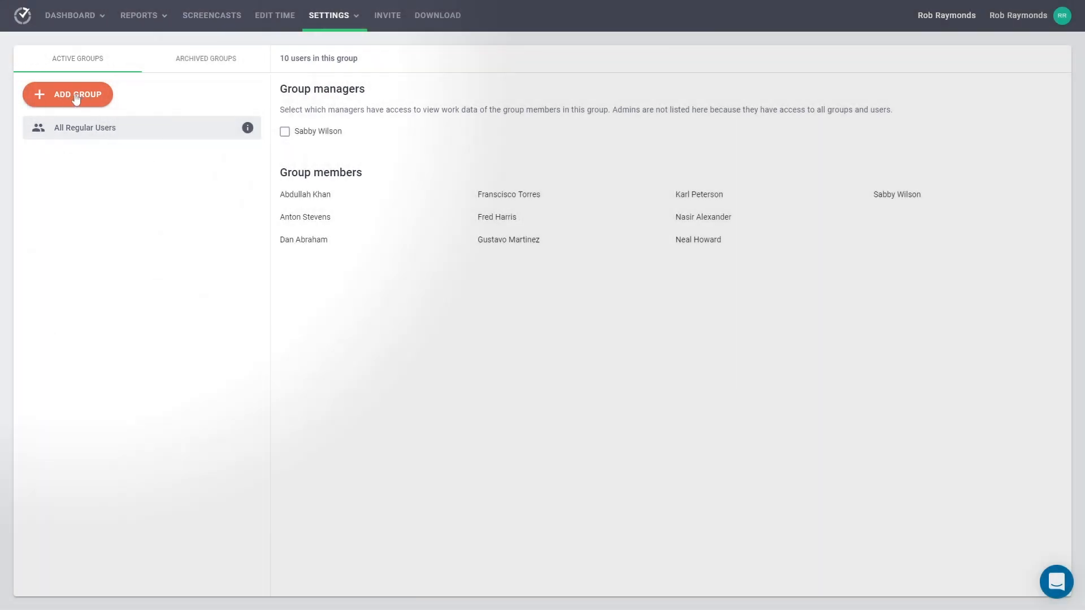
Add and save a new group named 'Support', then select it.
click(67, 94)
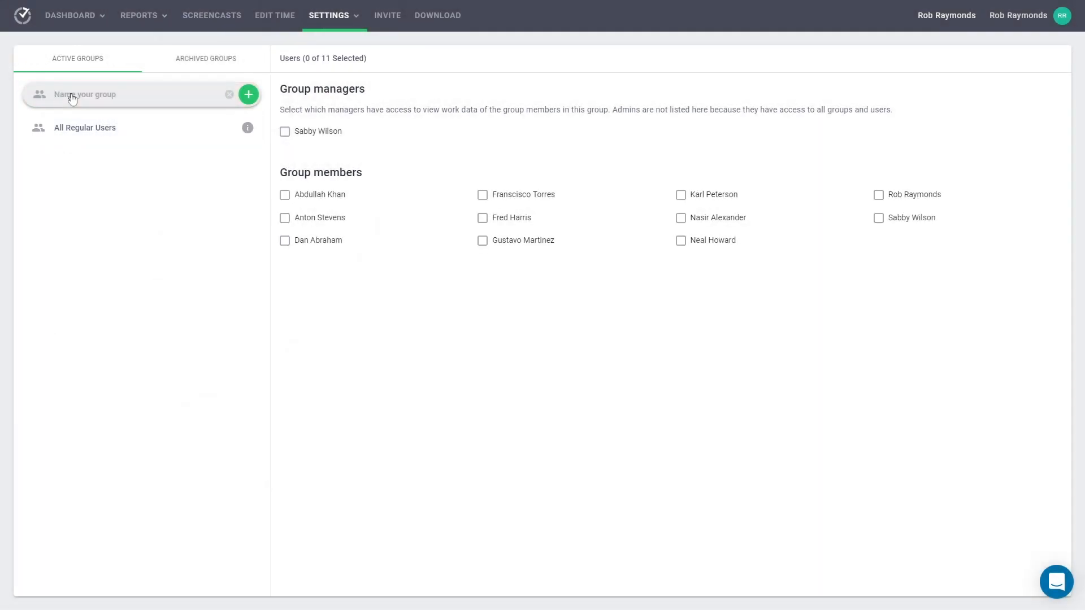
text(Support)
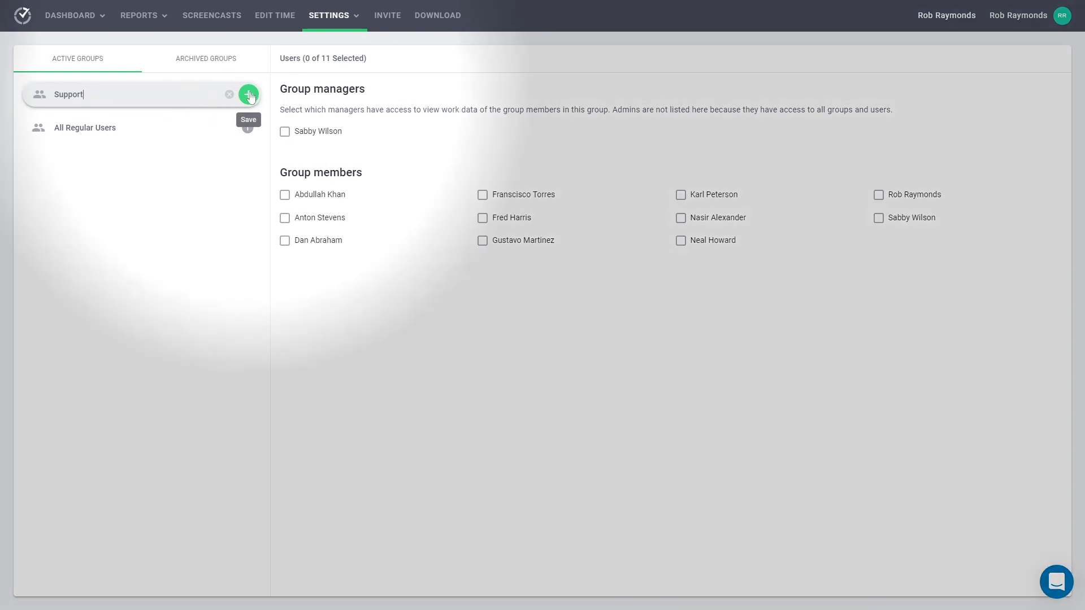
click(249, 95)
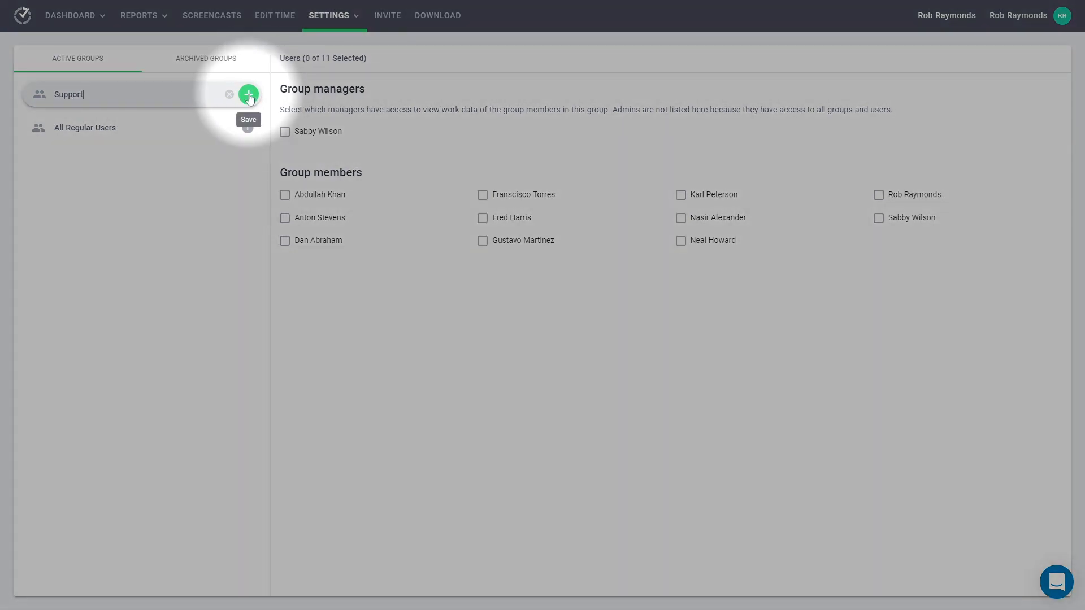
click(248, 94)
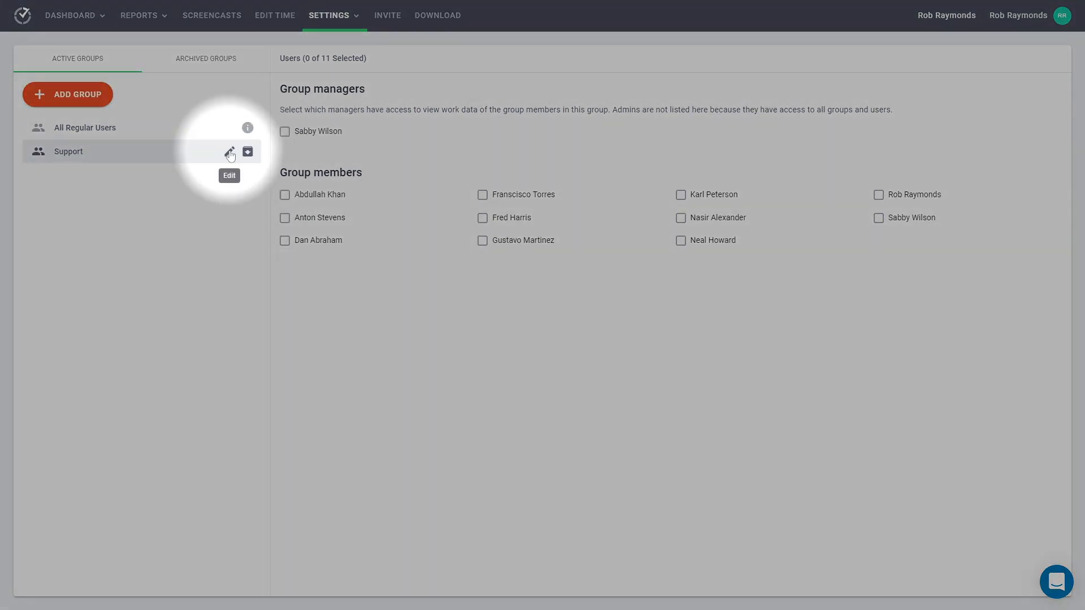
click(230, 151)
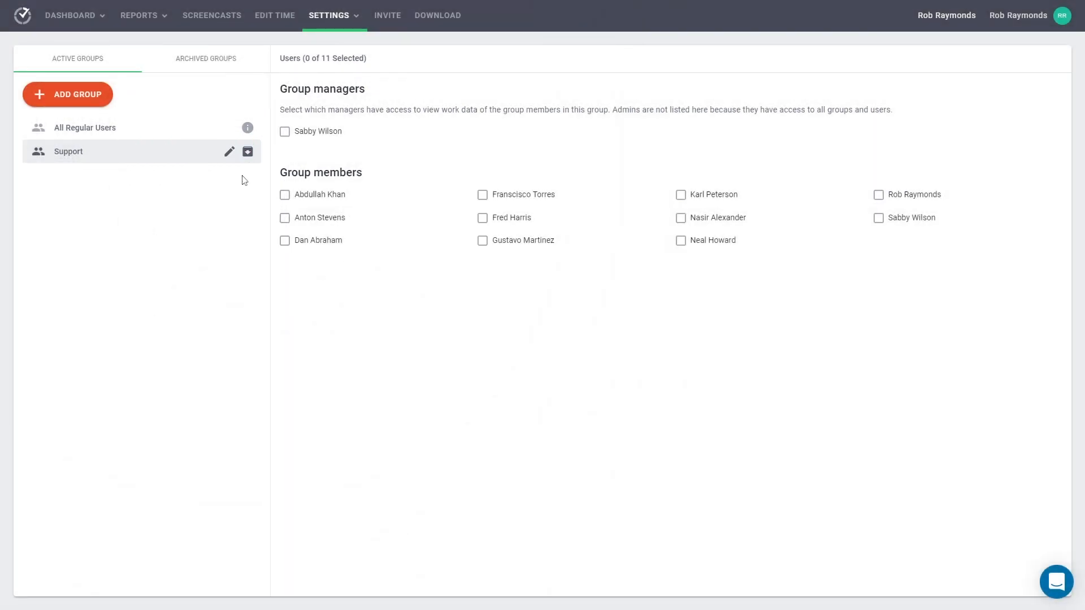
mouse_move(383, 166)
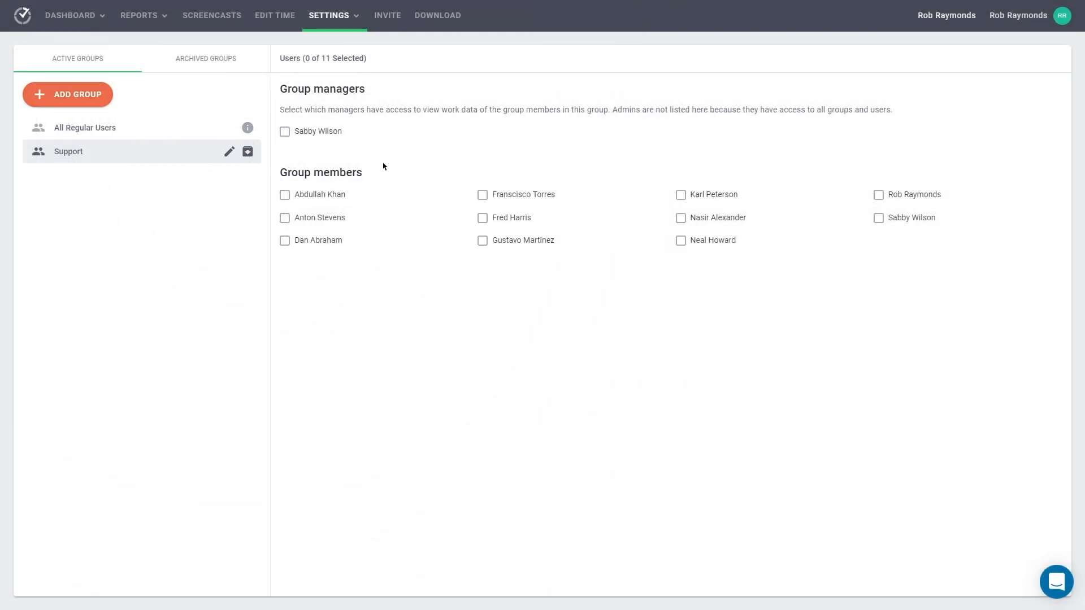
click(284, 194)
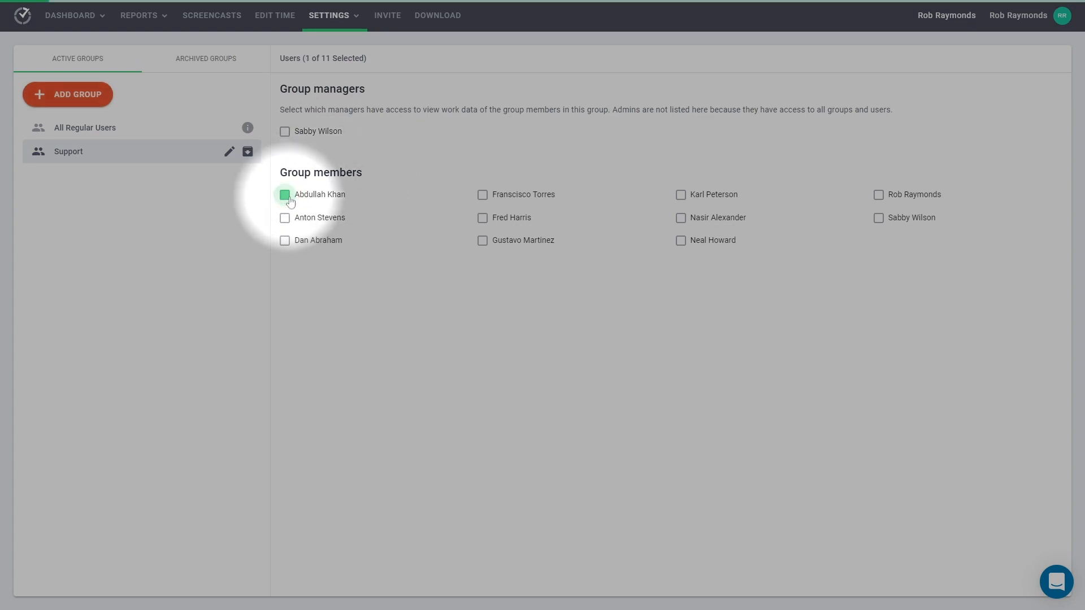
click(284, 240)
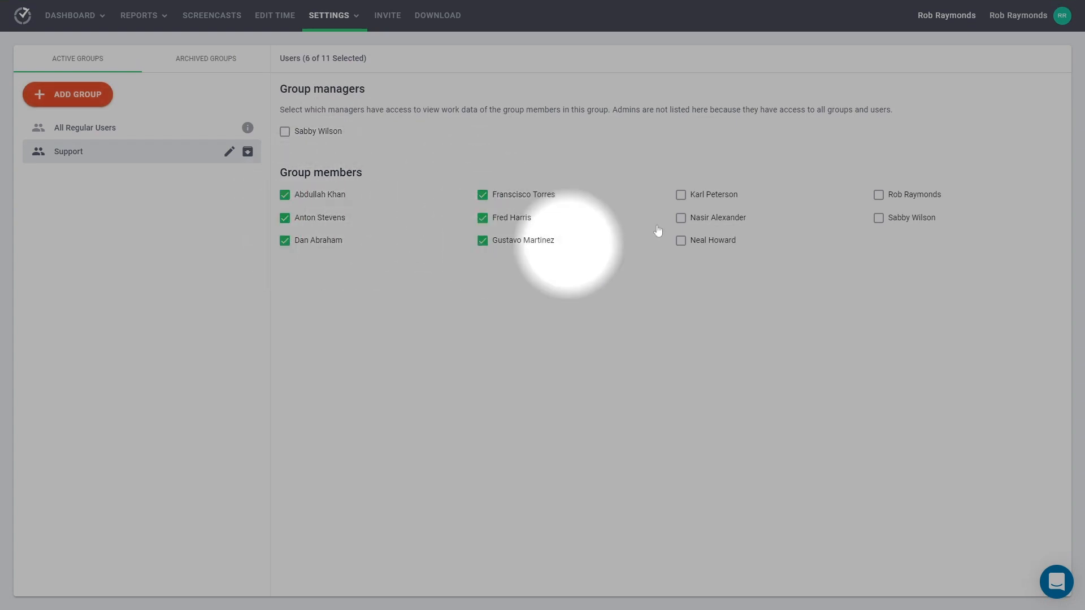
click(878, 217)
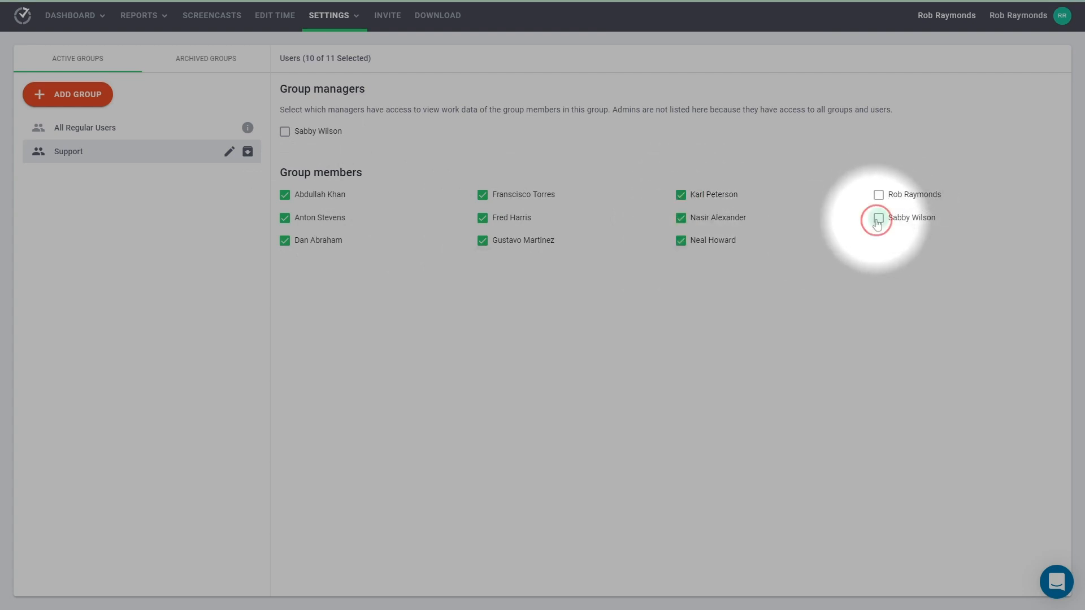
click(878, 217)
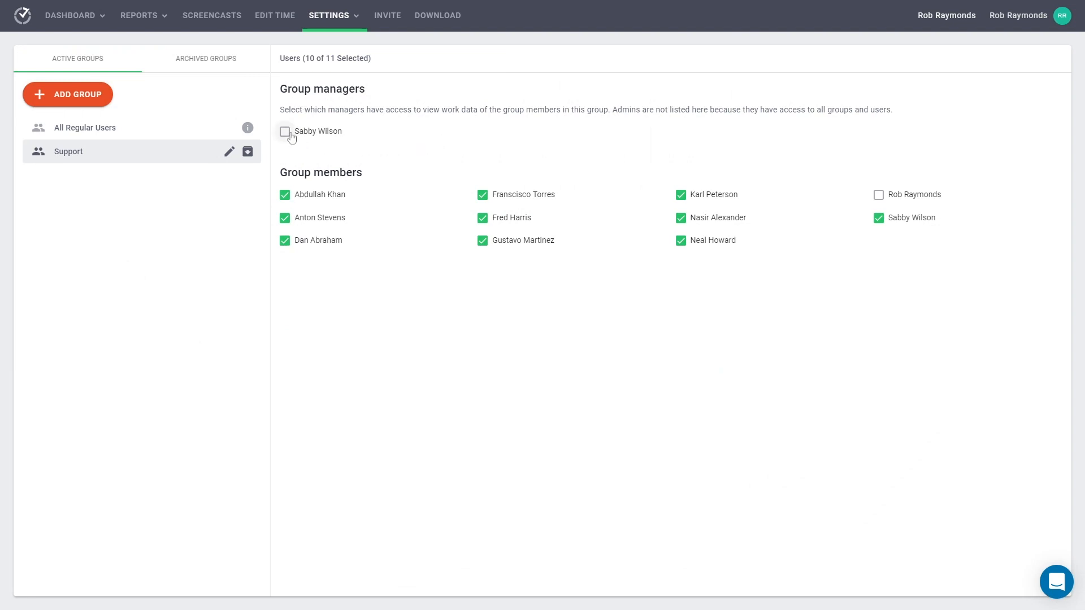
click(285, 132)
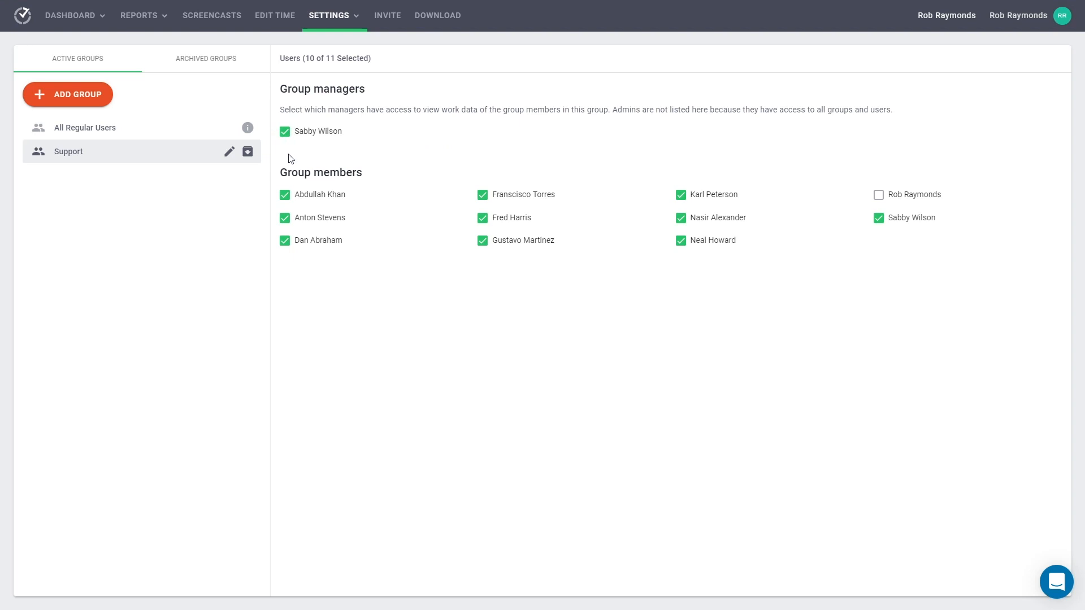
mouse_move(259, 148)
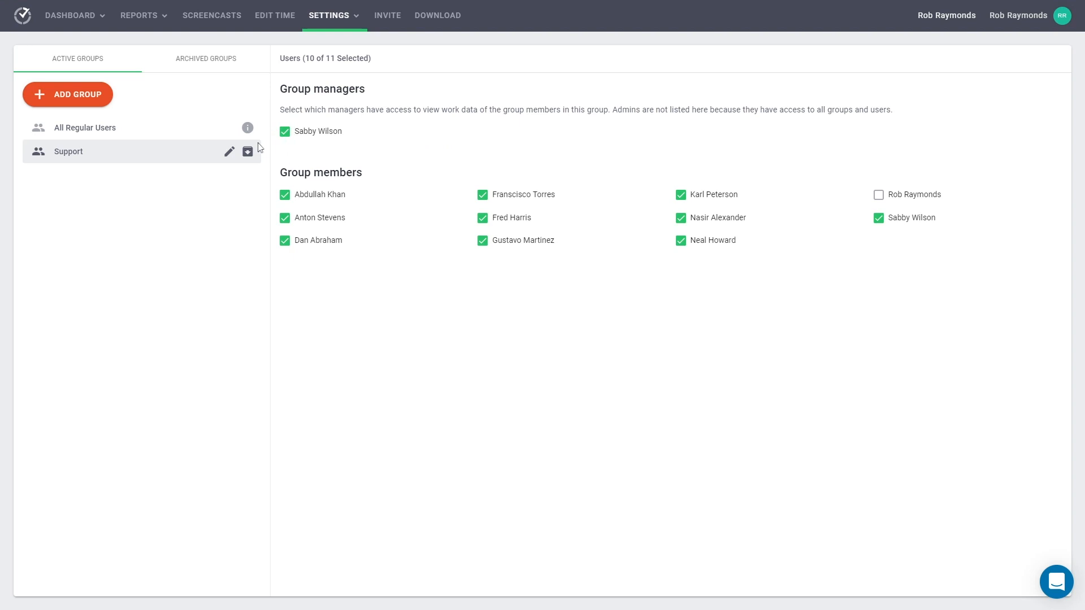
click(84, 127)
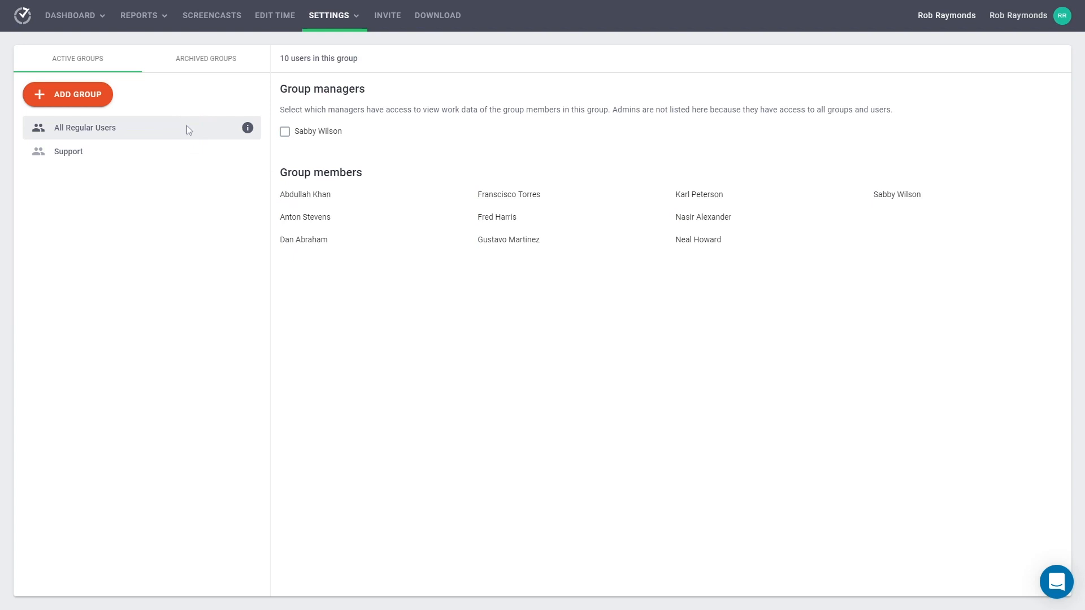
click(69, 151)
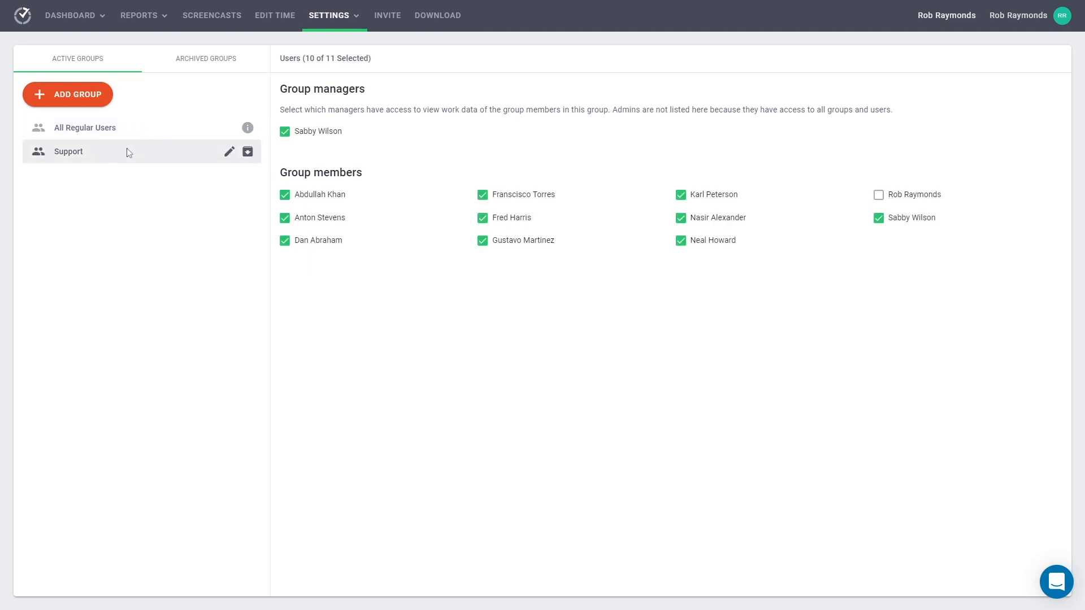
mouse_move(439, 190)
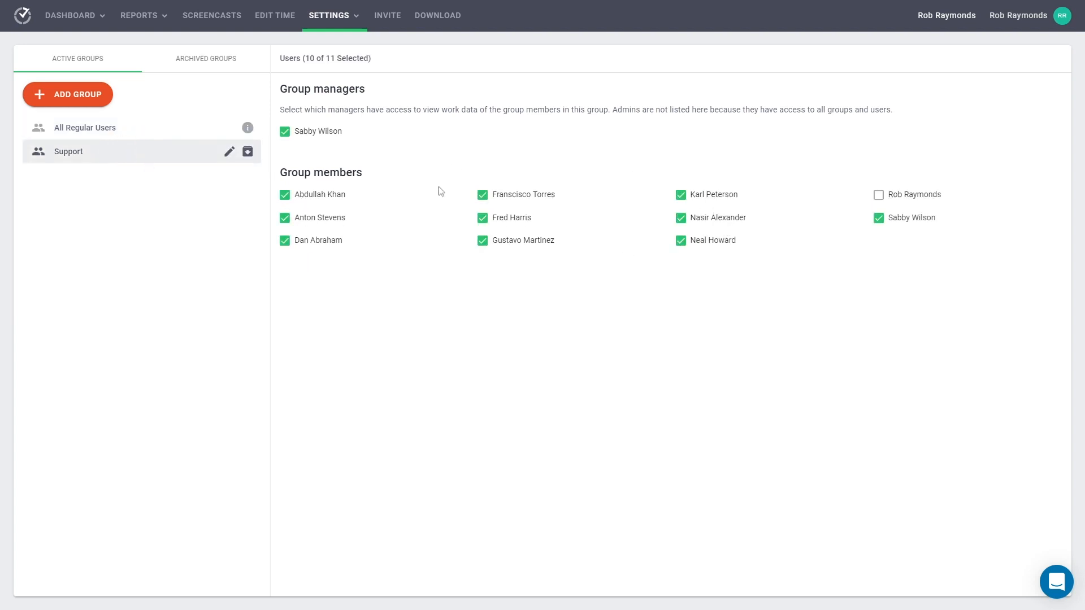
mouse_move(400, 157)
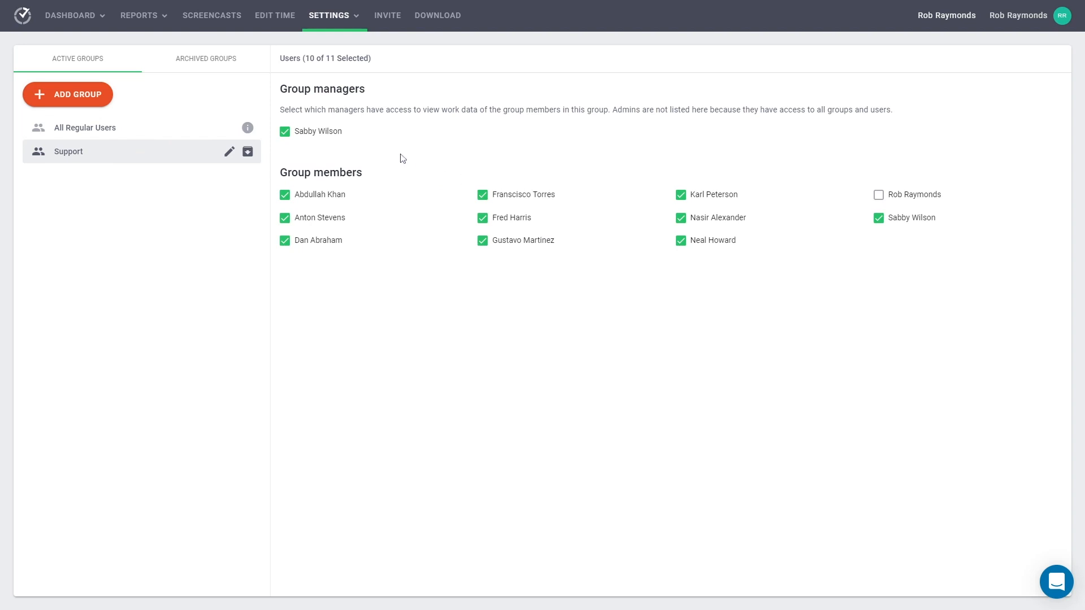
mouse_move(222, 85)
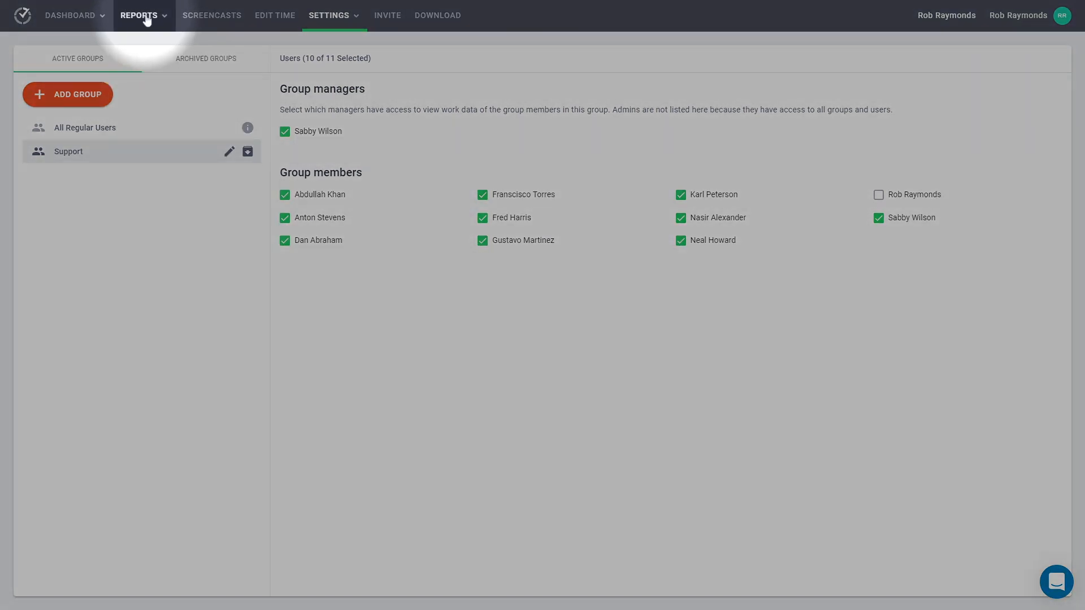
Open the Hours Tracked report from the Reports menu.
click(139, 16)
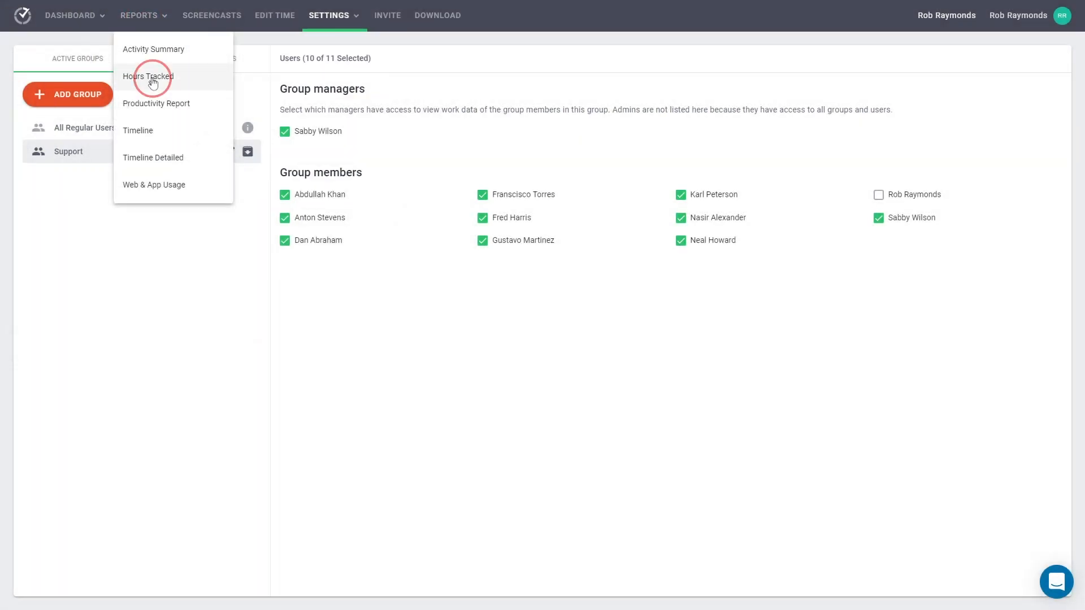
click(148, 77)
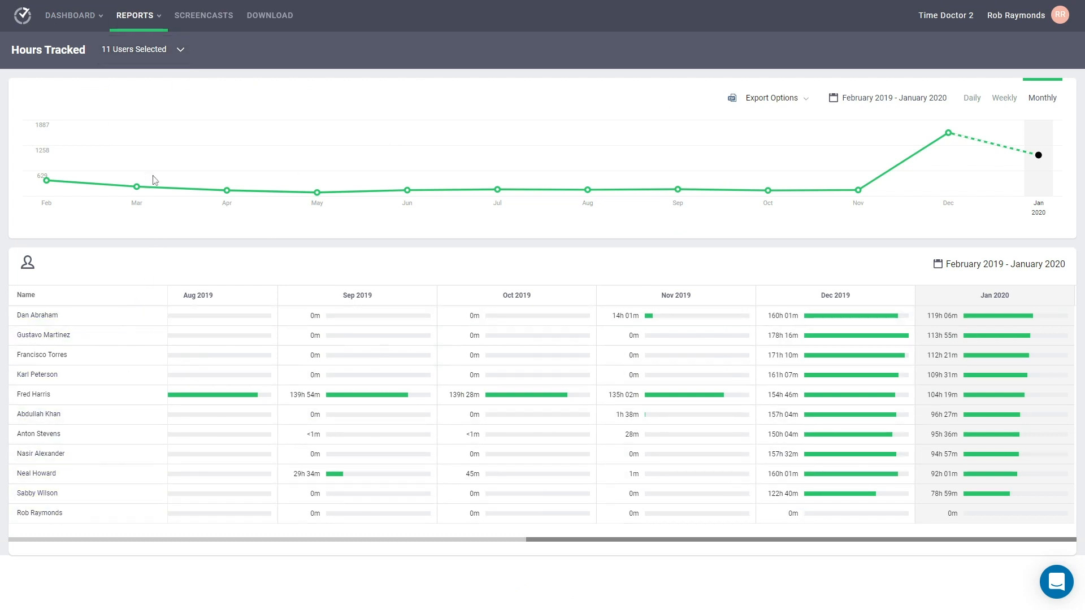
click(136, 50)
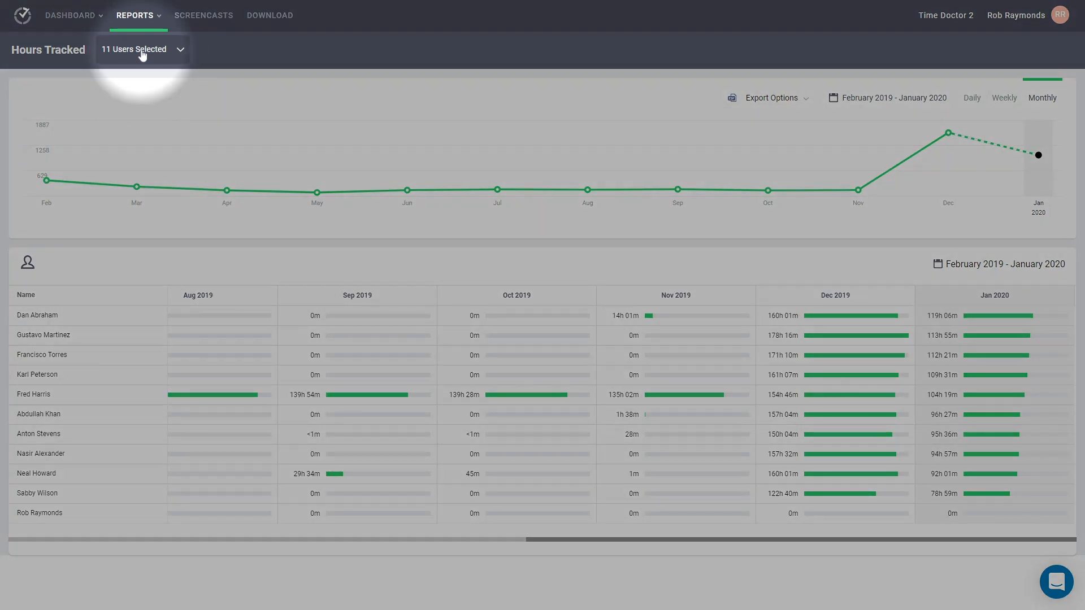
Filter the report's users to the Support group instead of All Groups.
click(138, 49)
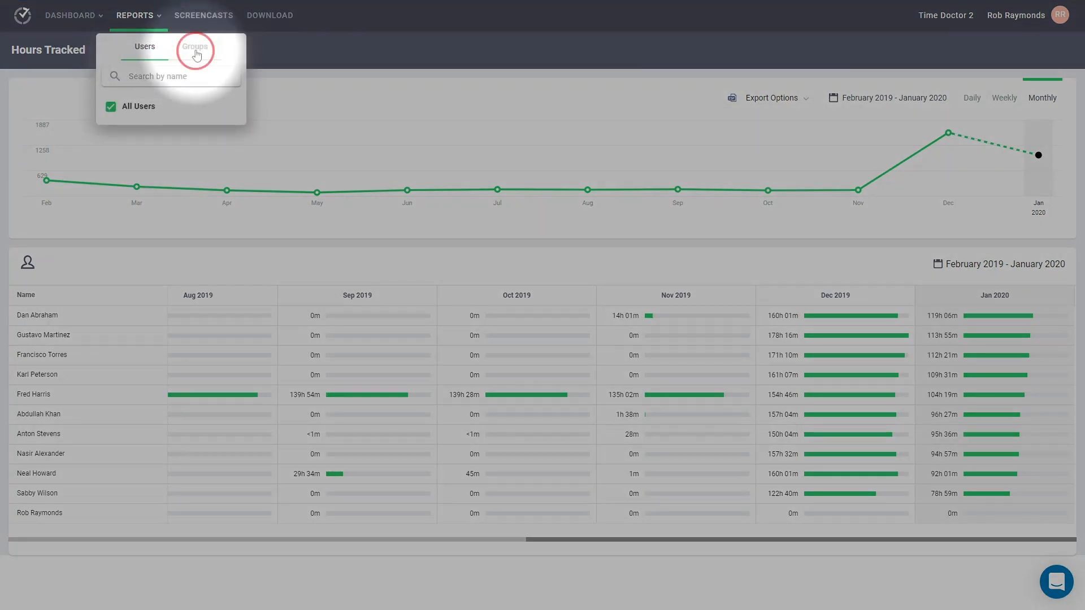
click(195, 46)
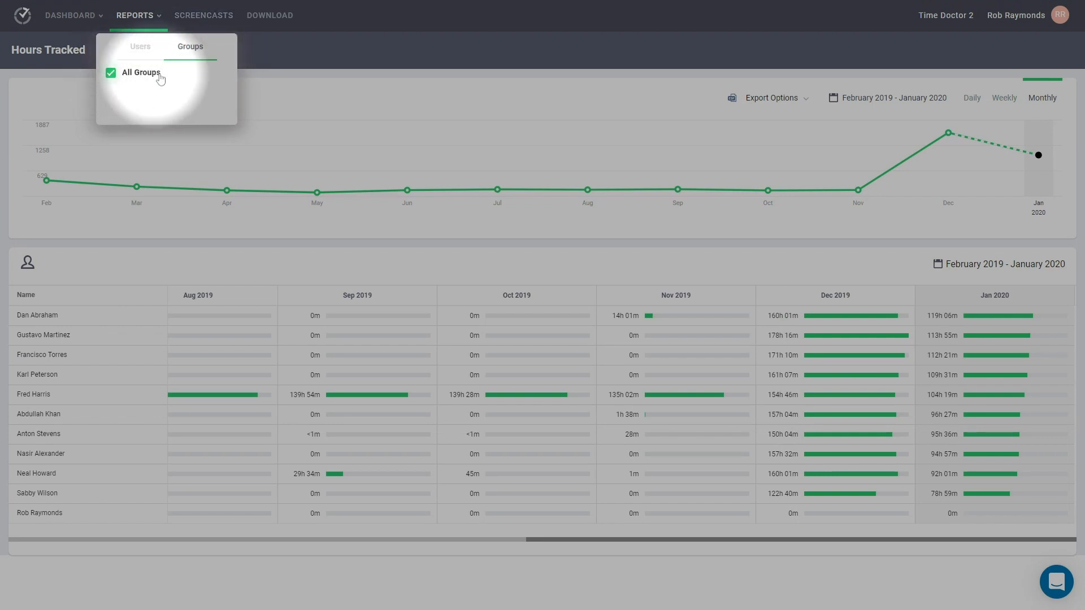
click(110, 72)
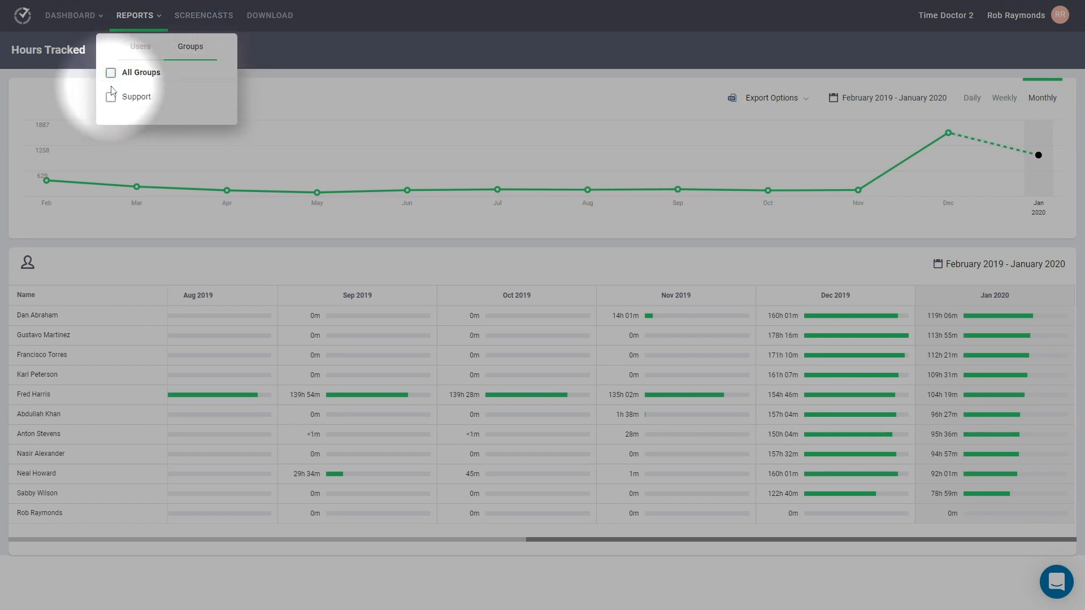
click(110, 96)
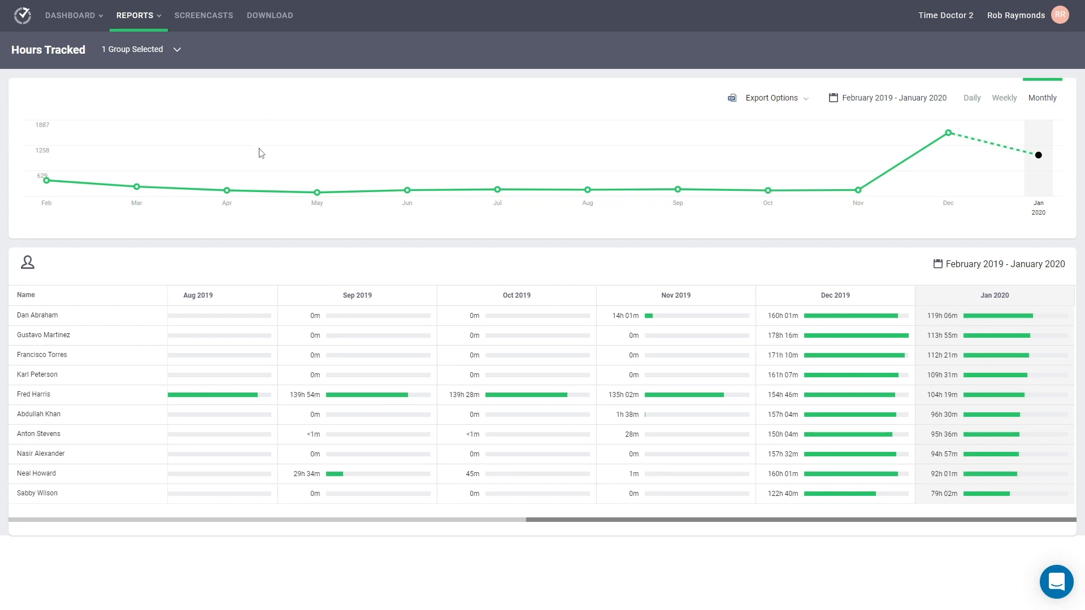
mouse_move(175, 500)
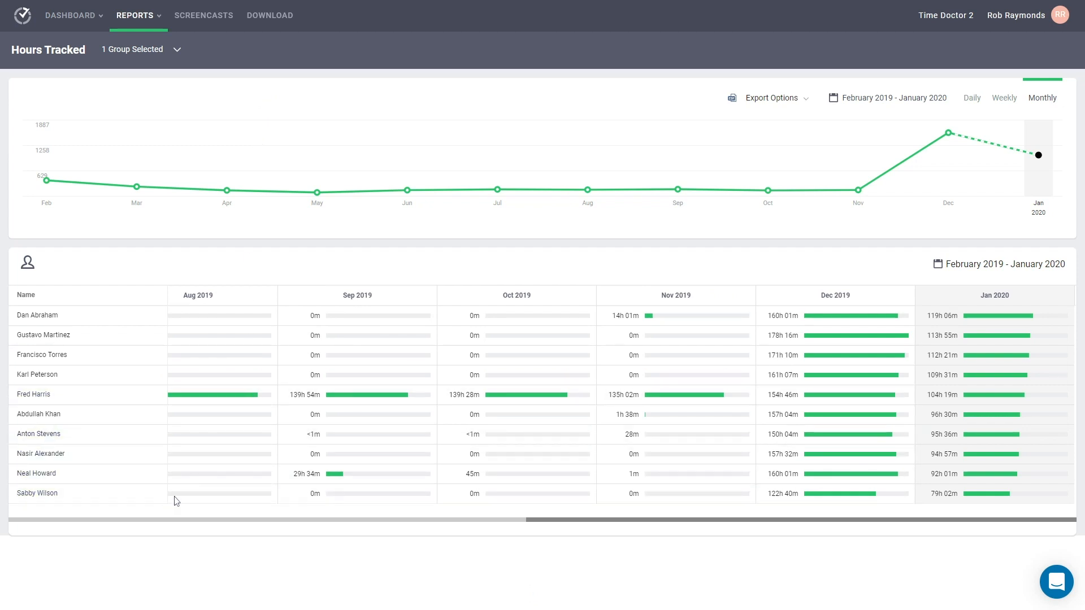